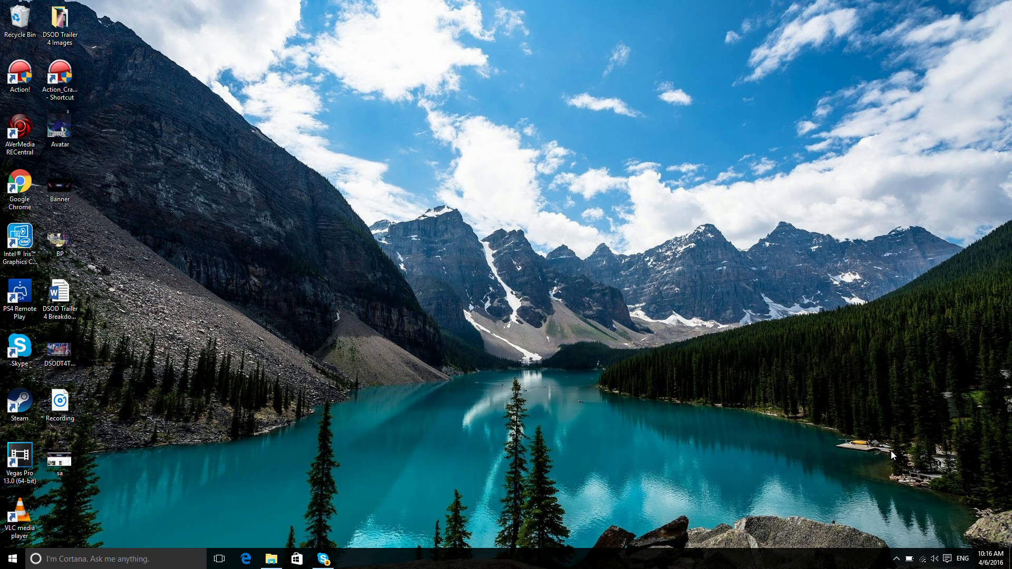
Launch PS4 Remote Play from its desktop shortcut.
click(19, 295)
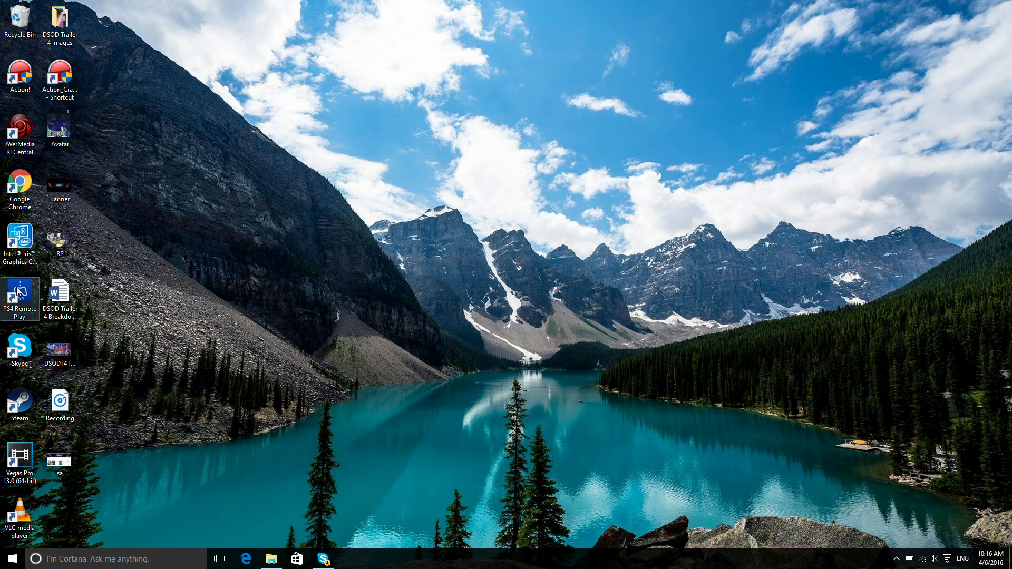
double_click(19, 291)
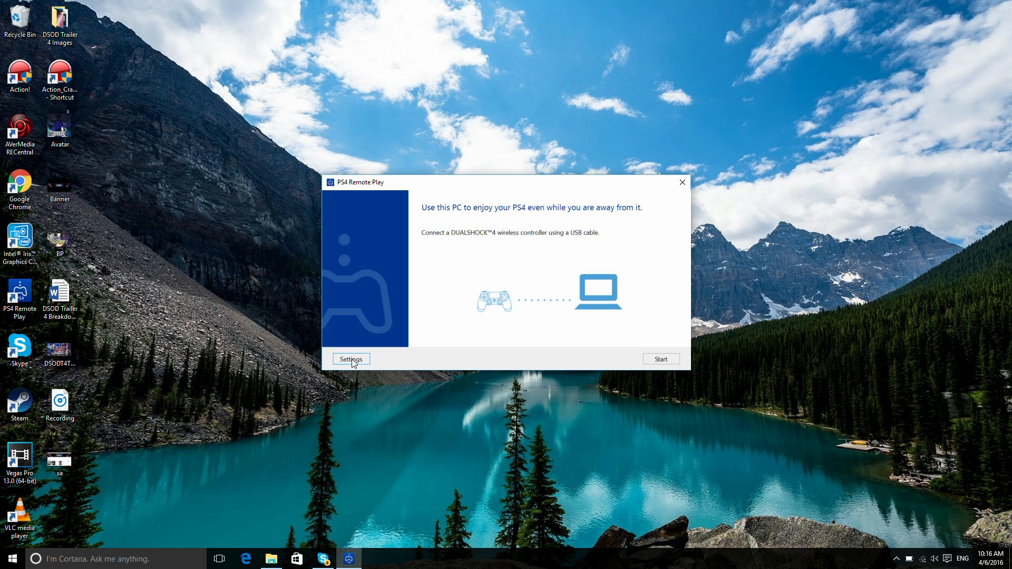
click(349, 358)
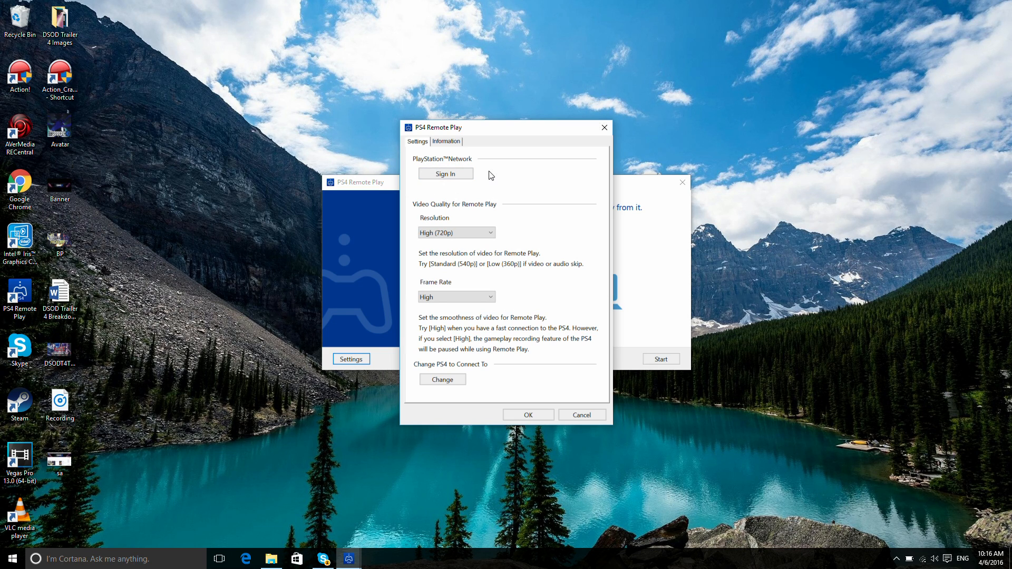
click(455, 232)
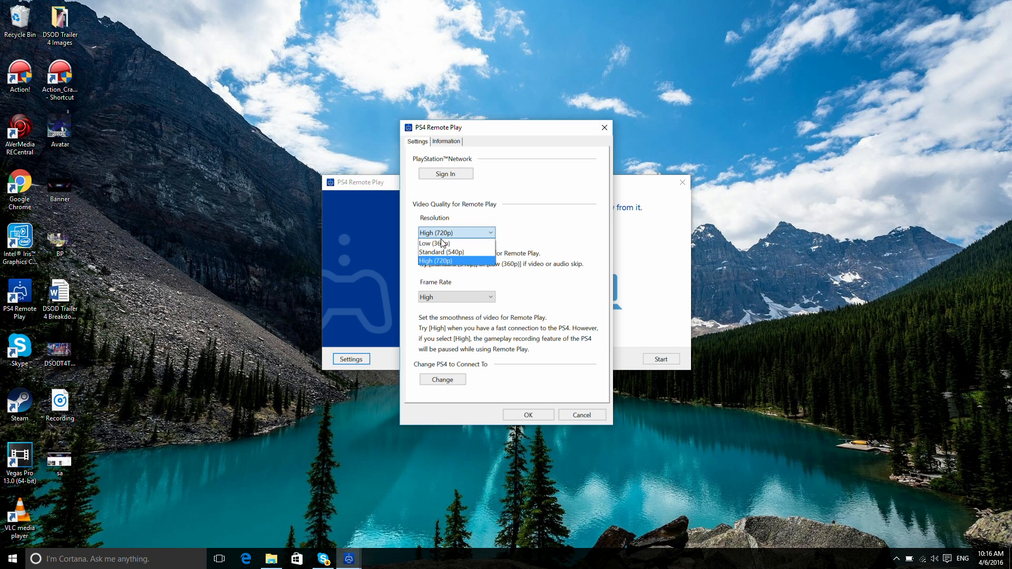
click(436, 260)
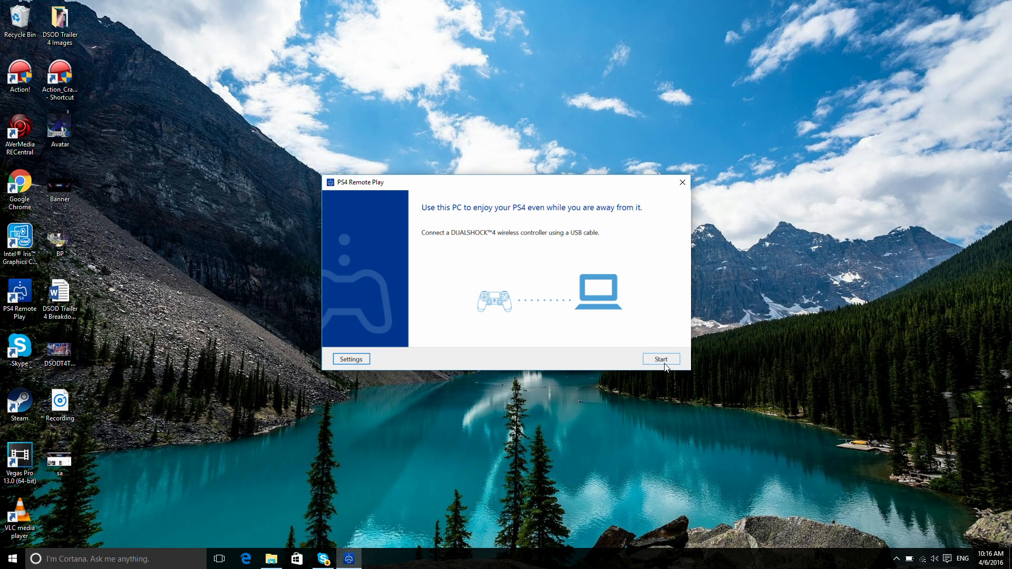
Start the connection to the PS4 and maximize the streaming window.
click(659, 358)
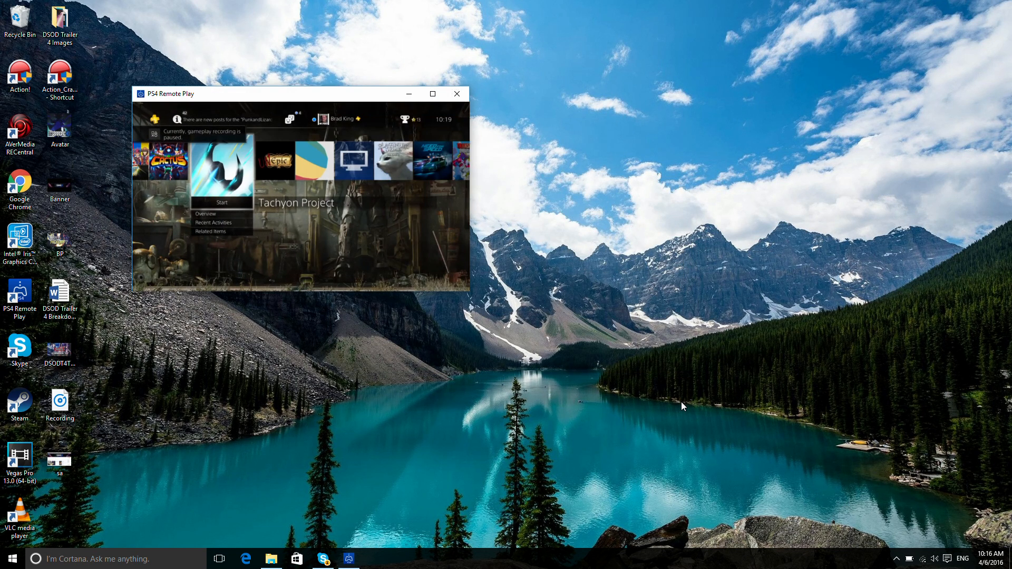
click(432, 94)
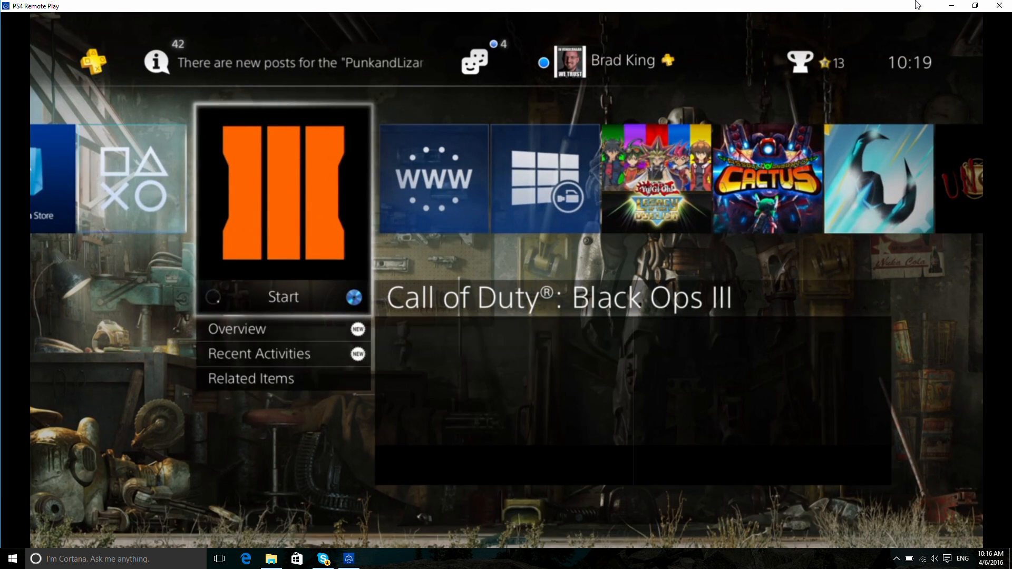
Focus the stream and enter Black Ops III's Custom Games lobby with the controller.
click(282, 297)
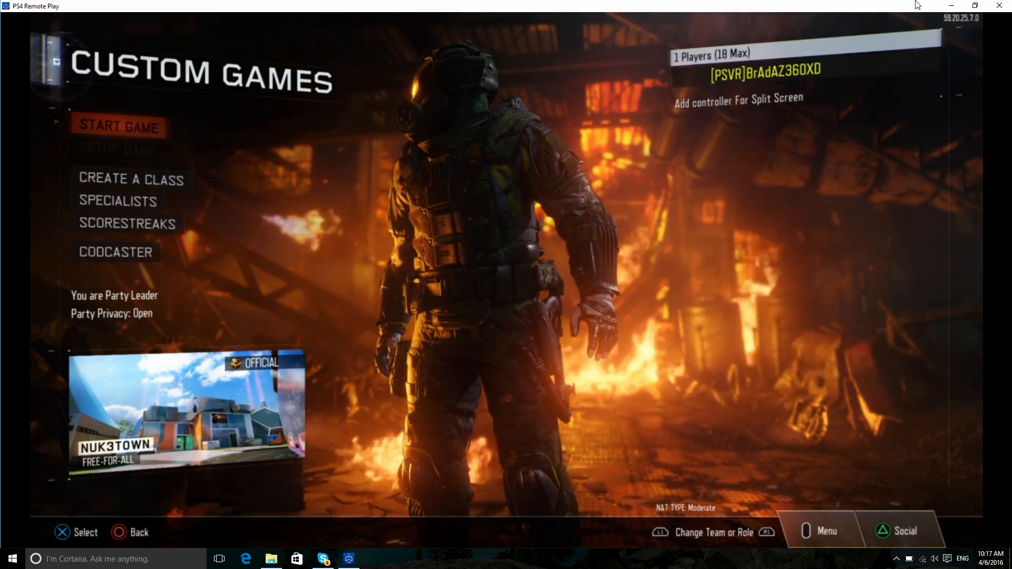
click(118, 128)
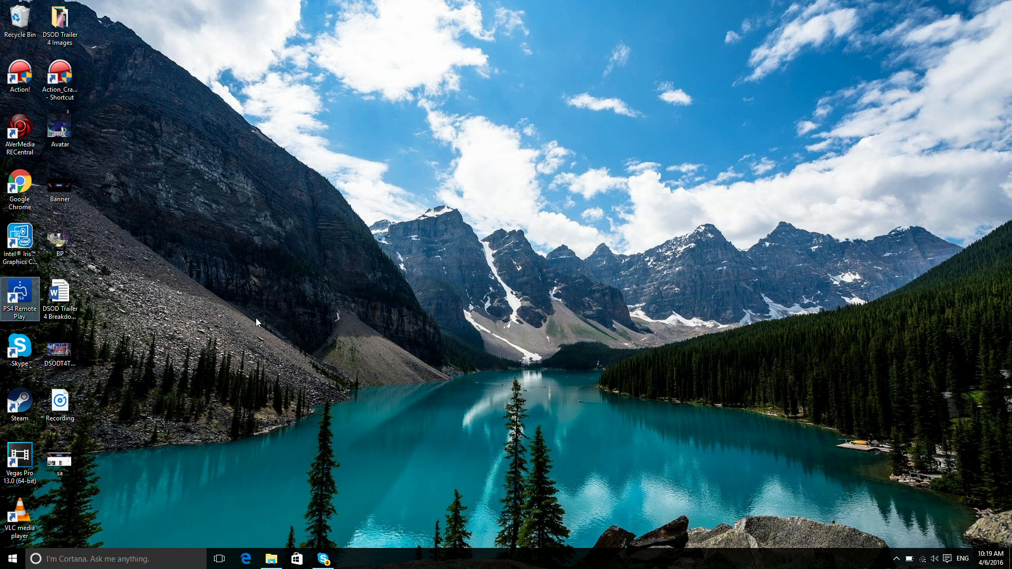
mouse_move(268, 322)
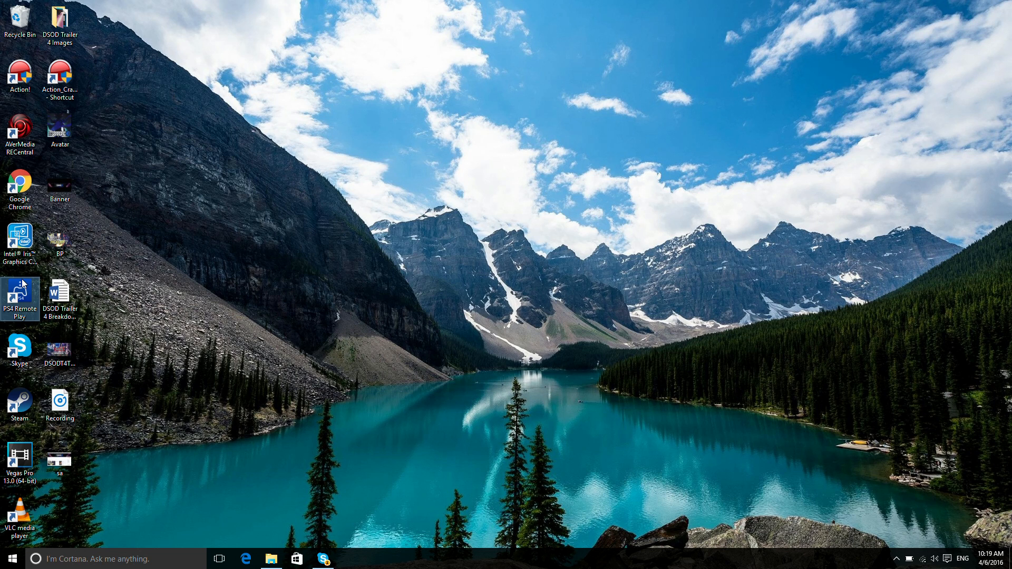
mouse_move(605, 369)
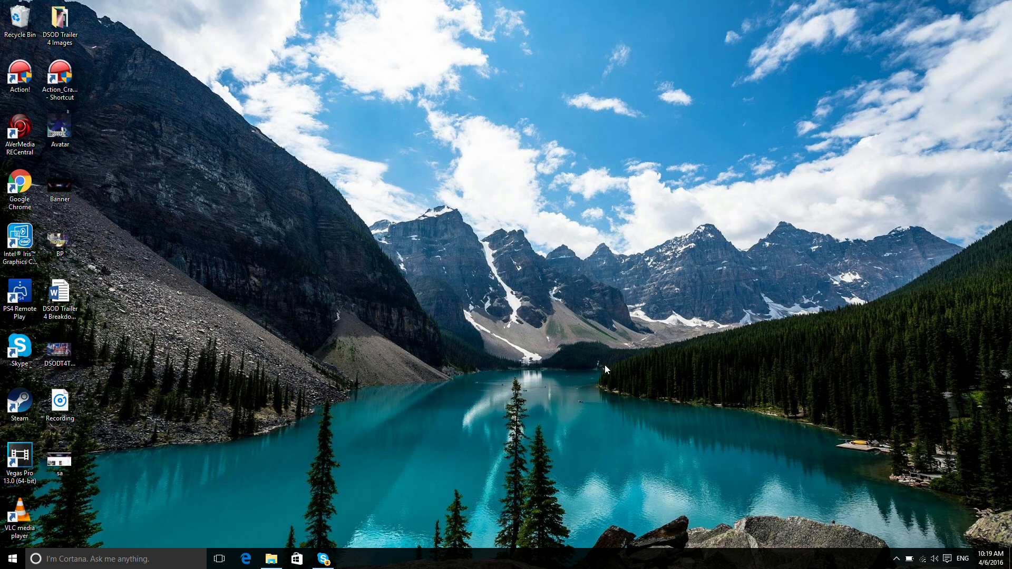
Relaunch Remote Play with resolution Standard (540p) and start searching for the PS4.
double_click(19, 294)
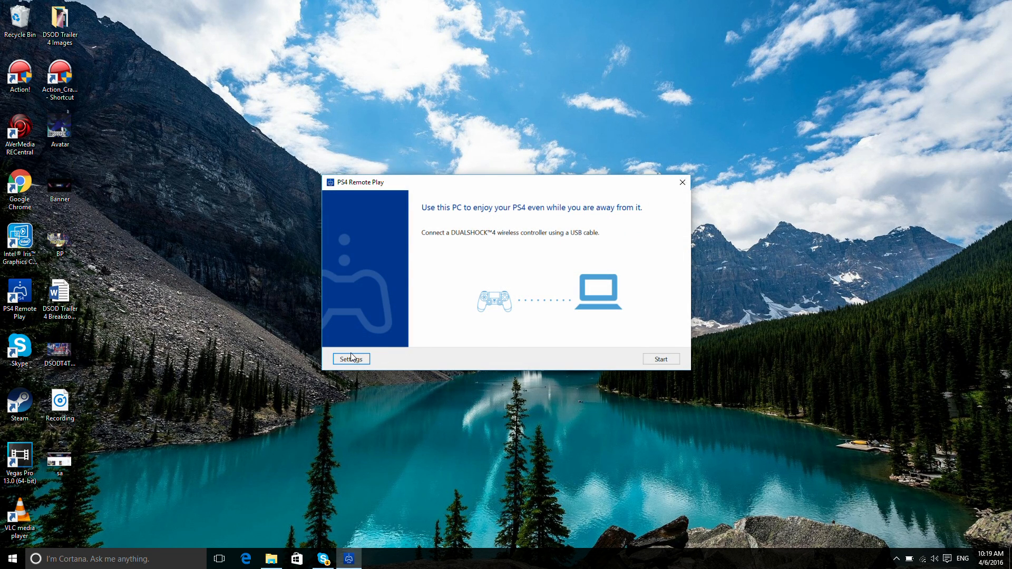
click(350, 358)
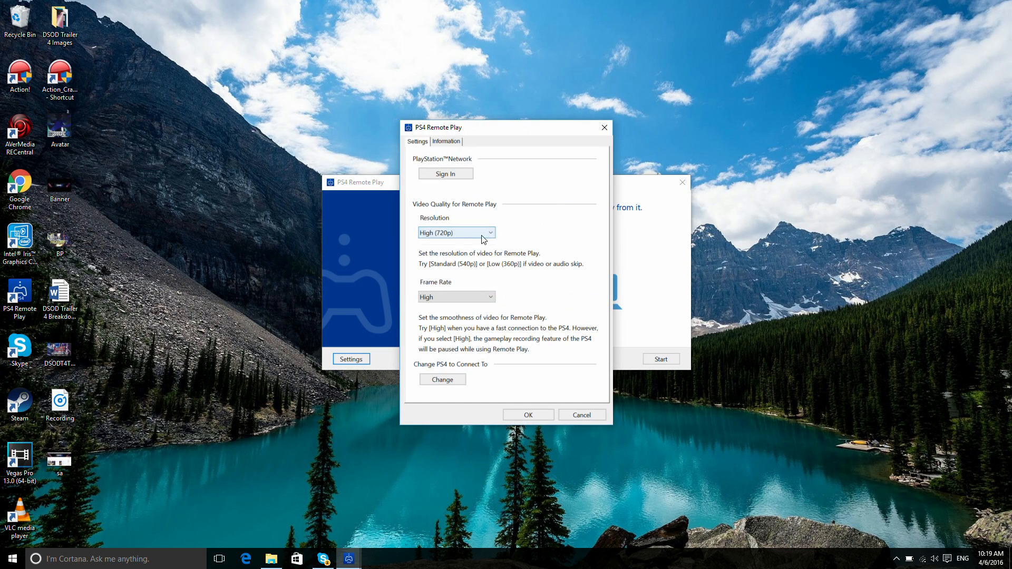
click(456, 232)
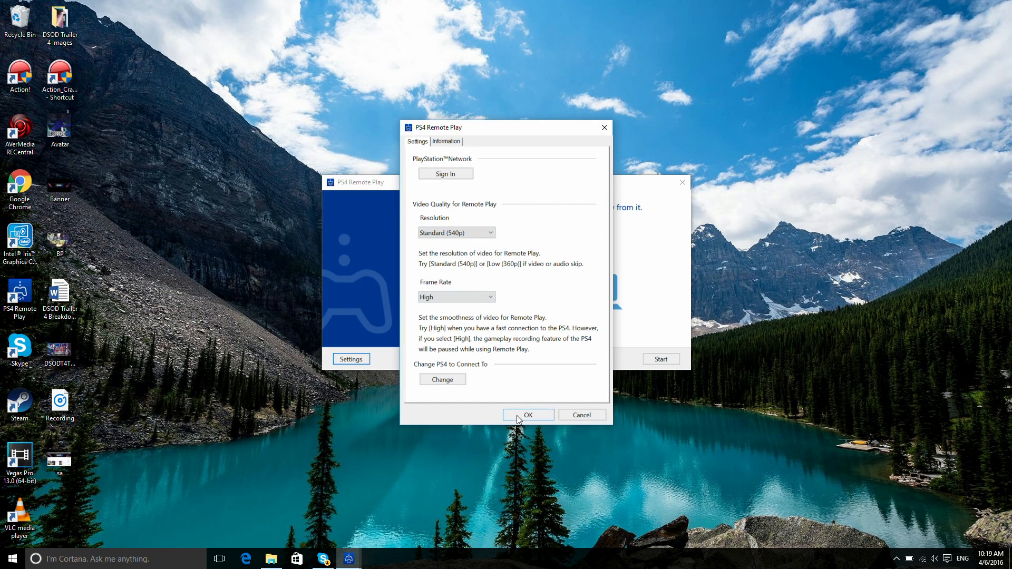
click(527, 415)
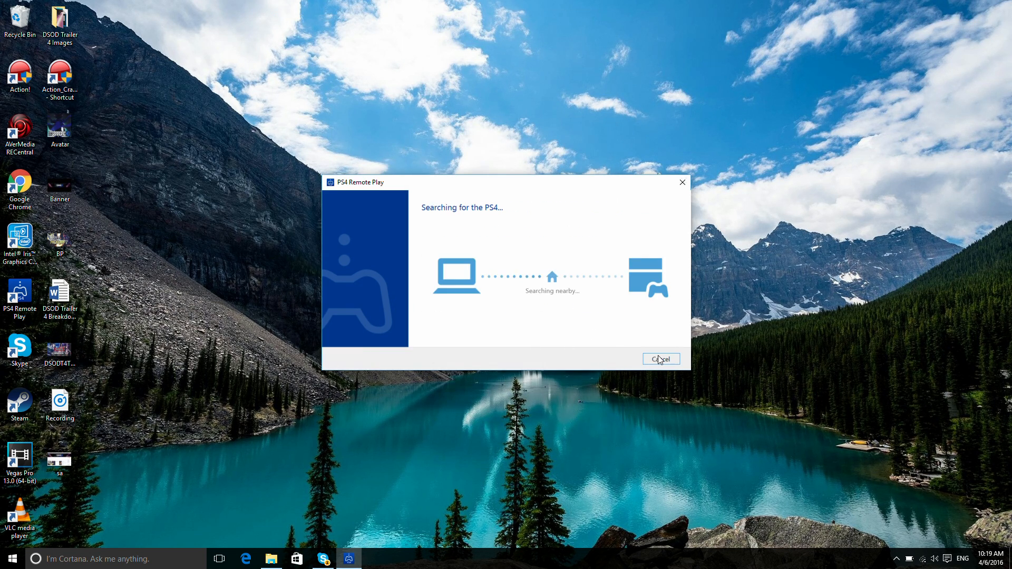